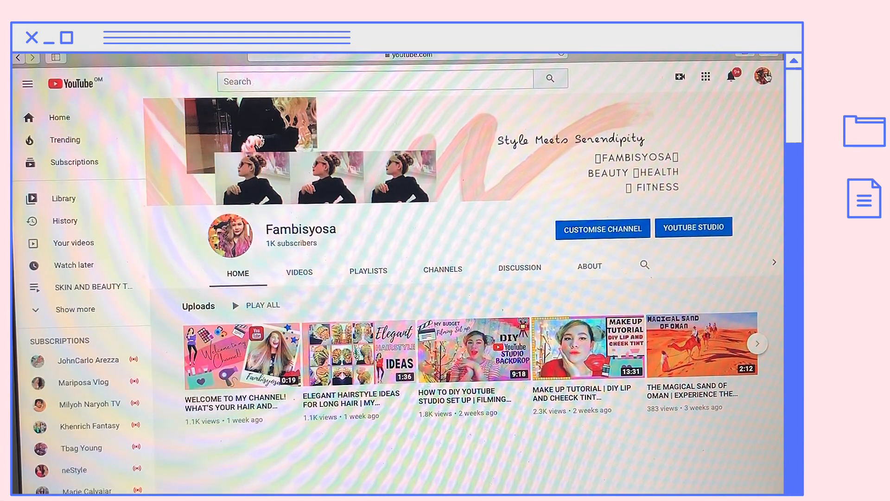
- Go to YouTube Studio for the channel via the account menu
left_click(762, 76)
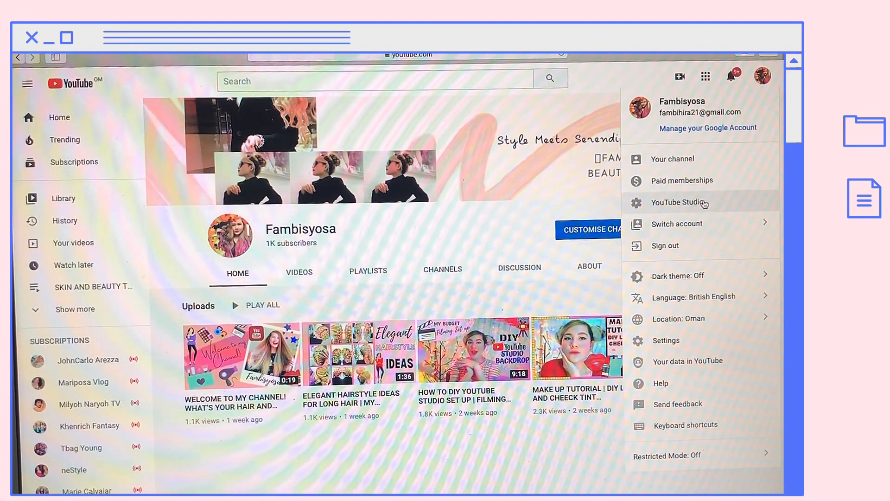
left_click(679, 202)
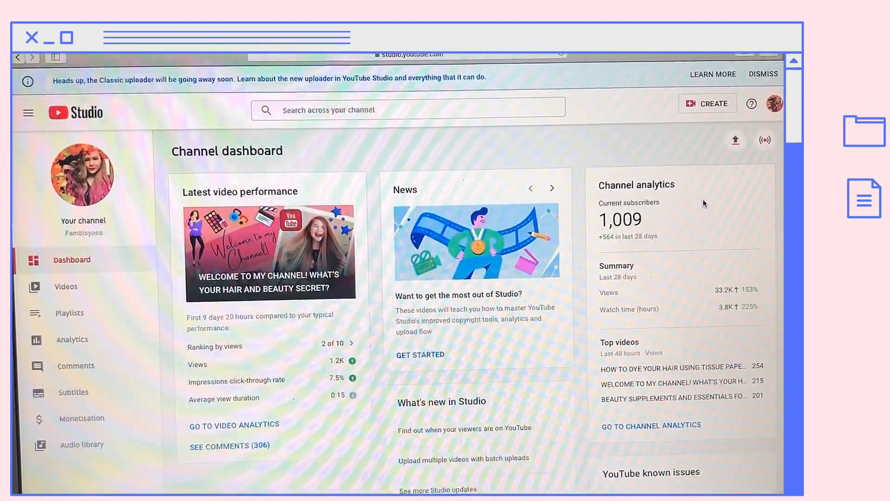
mouse_move(688, 205)
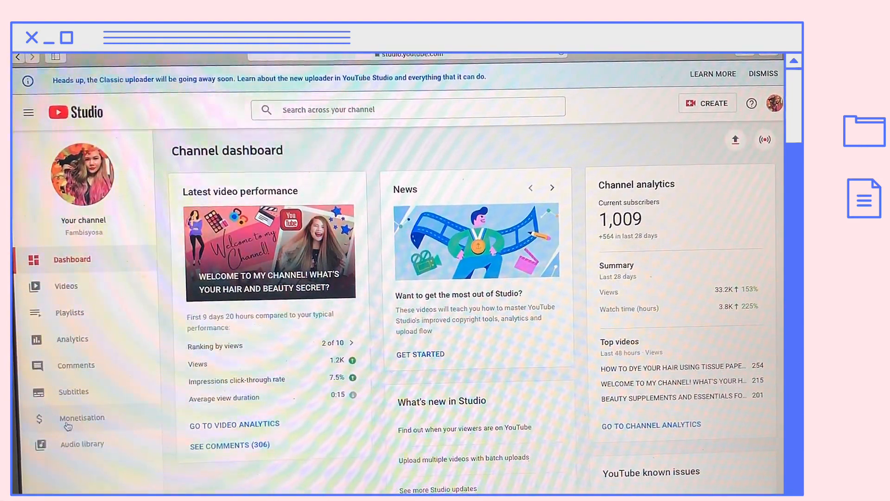
- Go to channel Monetisation and start Step 1, reviewing the Partner Programme terms
left_click(82, 417)
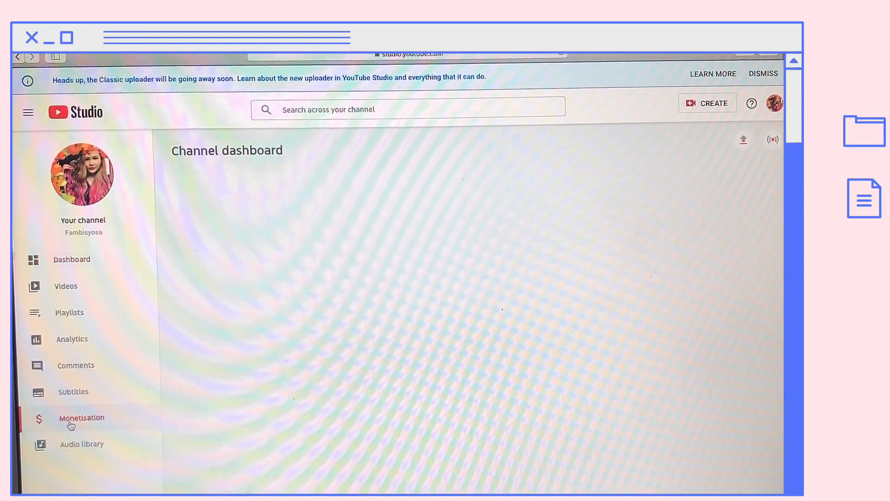
left_click(82, 417)
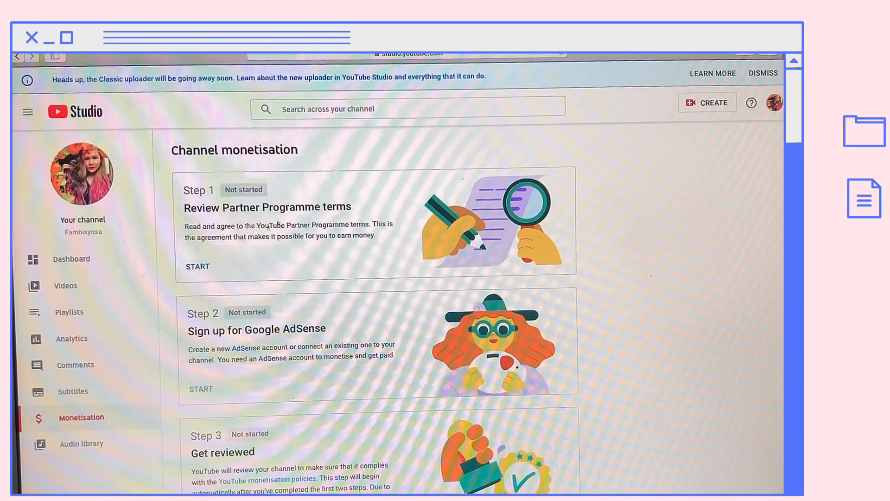
left_click(196, 266)
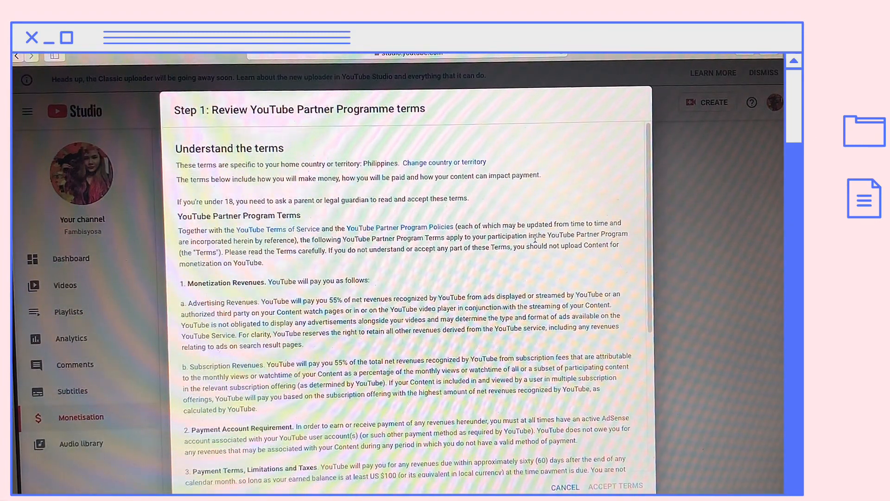
mouse_move(669, 230)
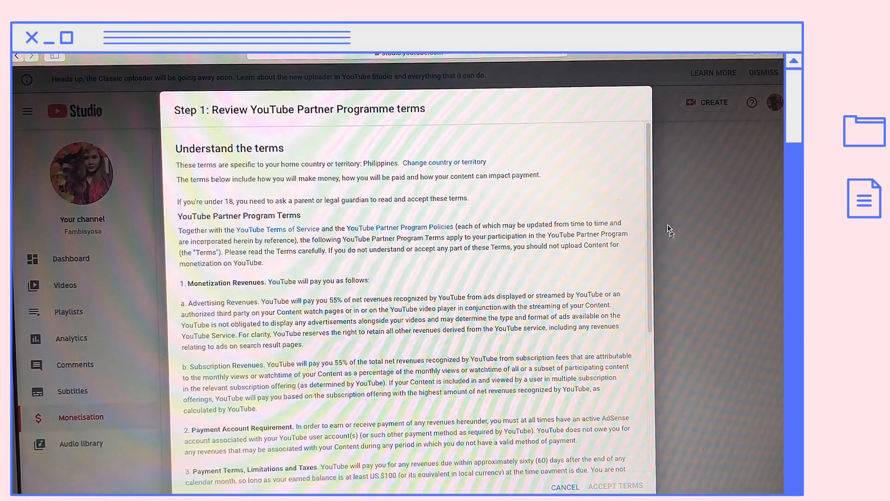
- Read through and accept the YouTube Partner Programme terms so Step 1 is Done
scroll("down", 3)
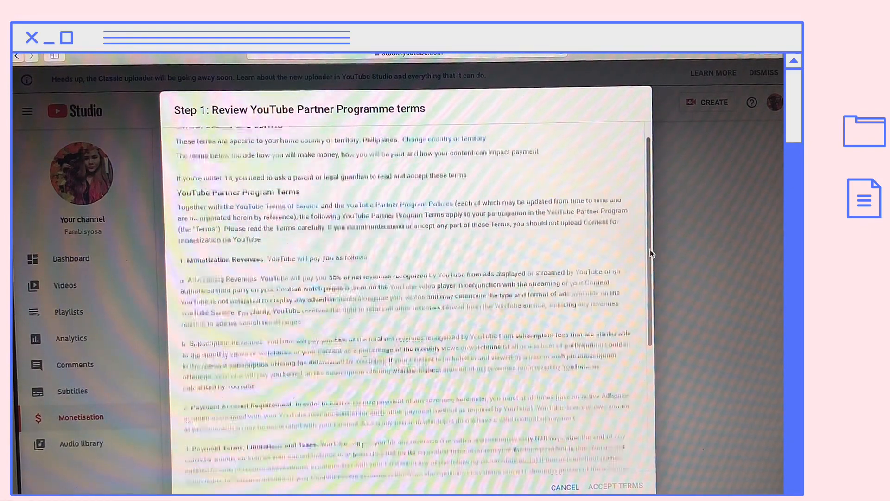
scroll("down", 3)
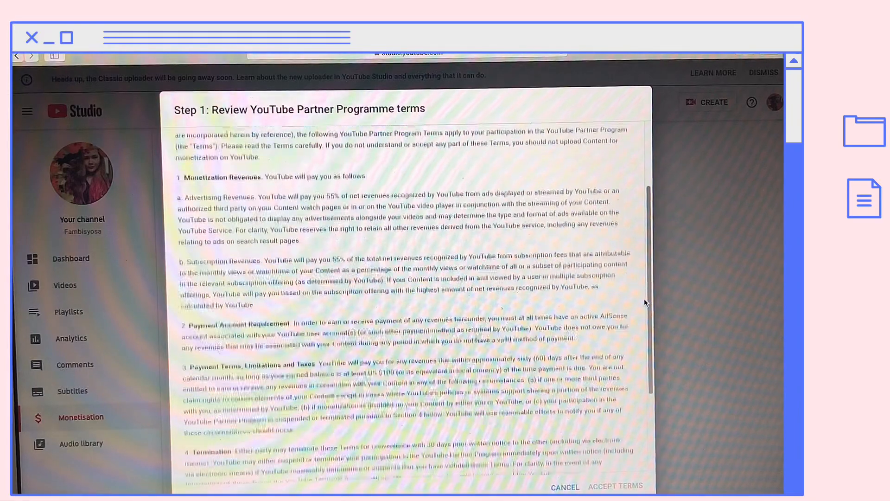
scroll("down", 3)
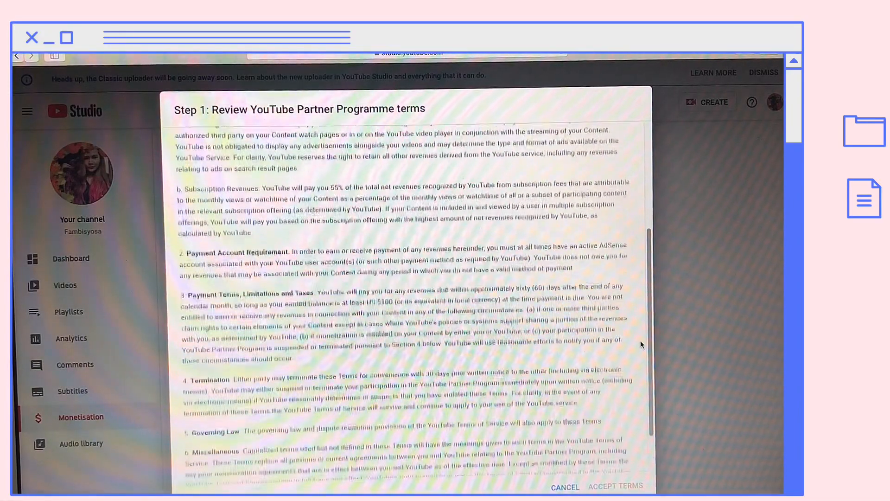
scroll("down", 3)
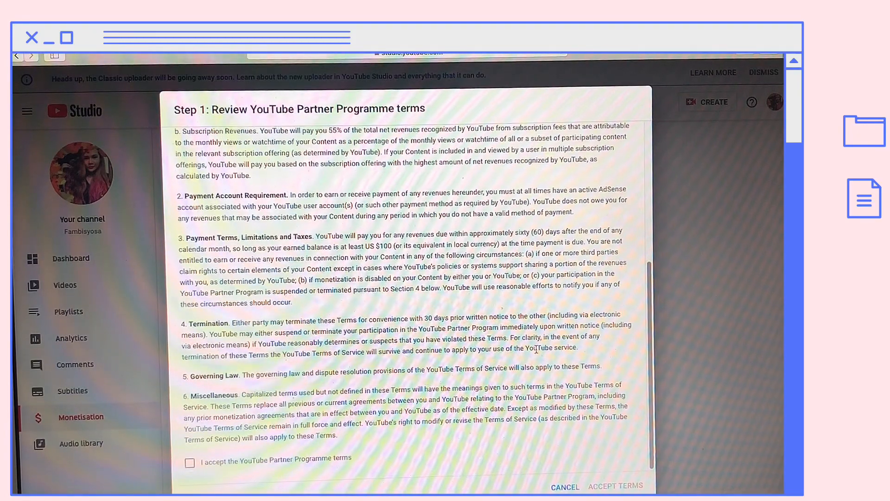
left_click(190, 462)
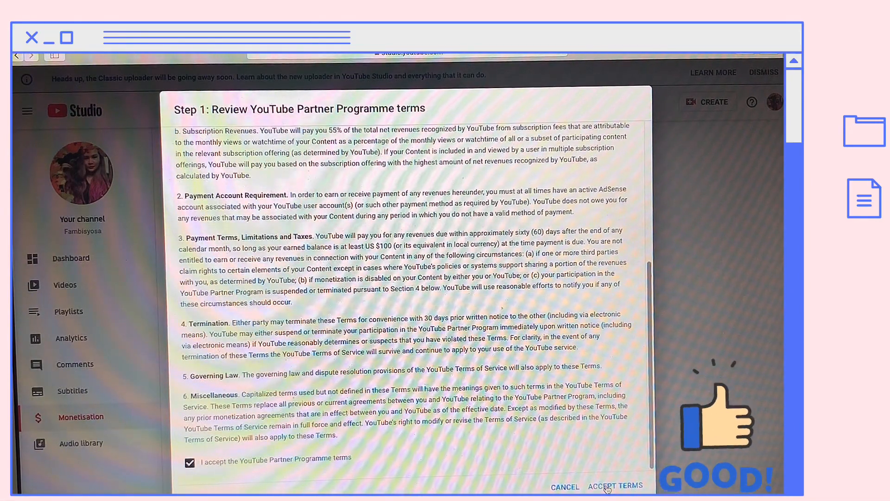
left_click(612, 486)
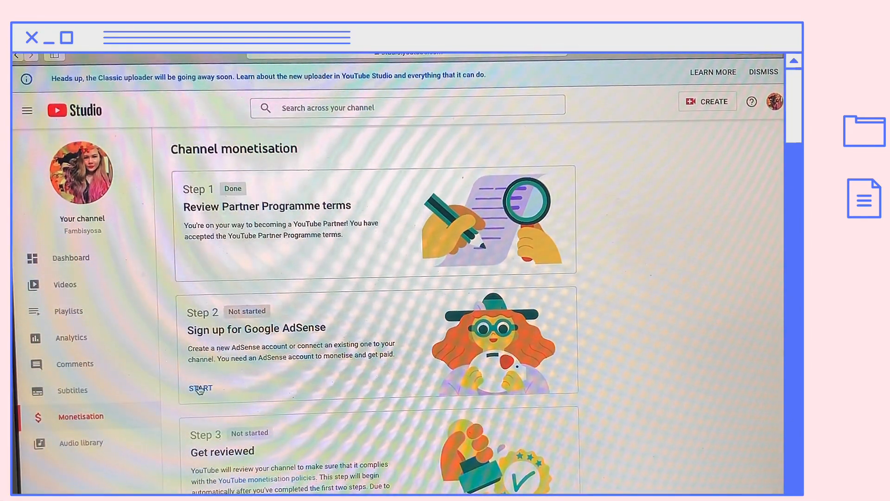
- Start Step 2, choose 'No, I don't have an existing account' and continue to AdSense
left_click(200, 388)
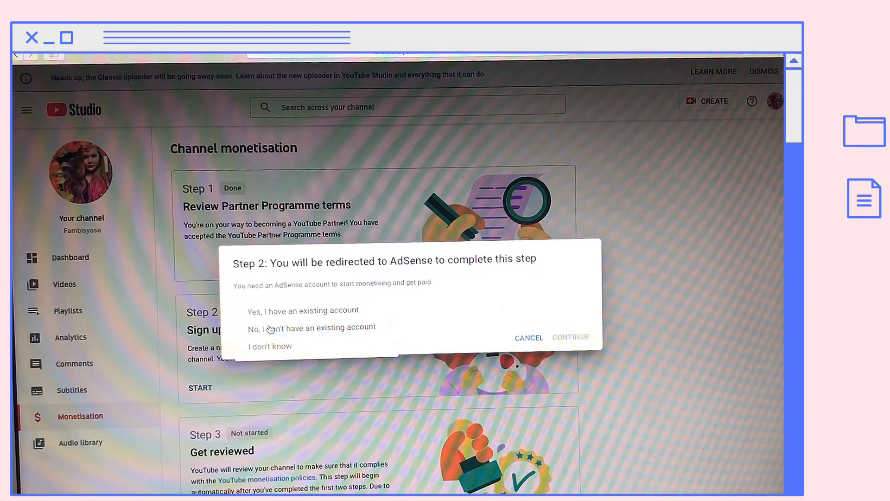
left_click(312, 327)
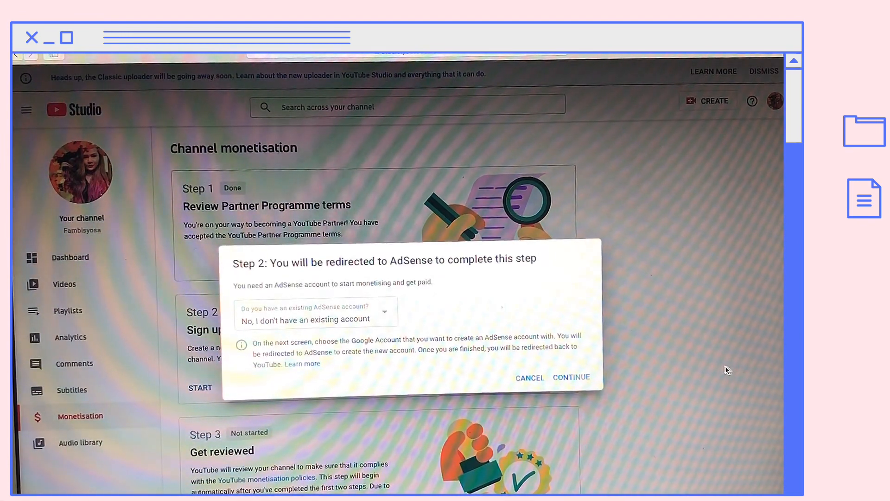
mouse_move(614, 379)
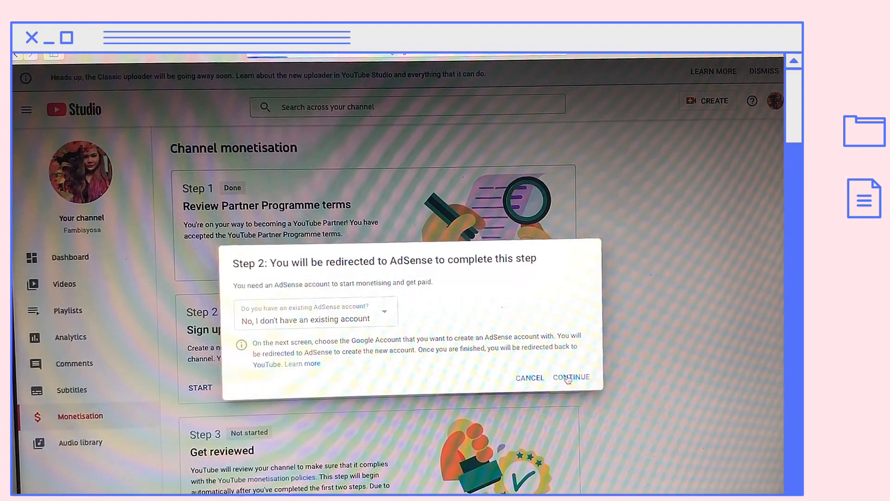
left_click(571, 377)
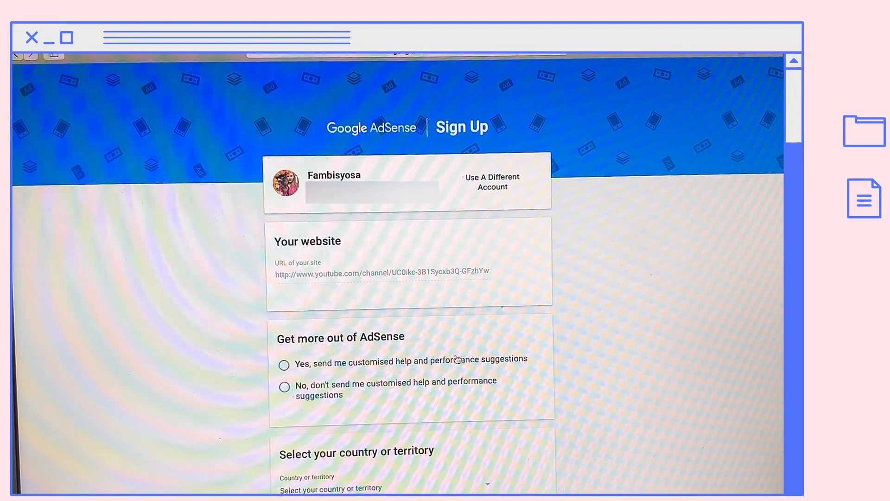
mouse_move(350, 395)
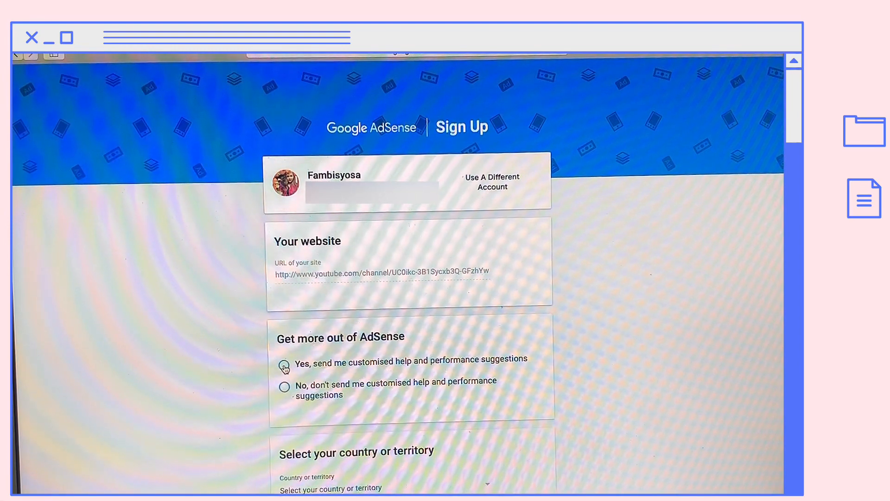
- Choose 'Yes, send me customised help and performance suggestions' on the sign-up form
left_click(283, 365)
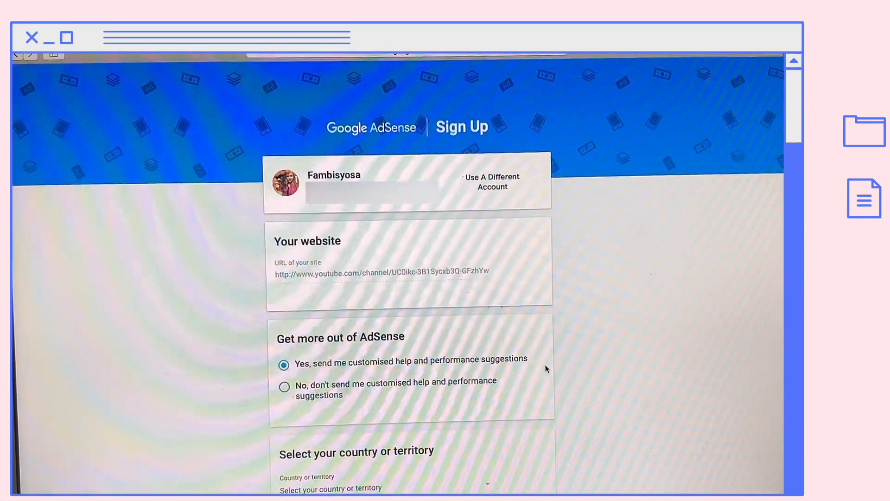
- Set the account's country or territory to Philippines from the dropdown list
scroll("down", 3)
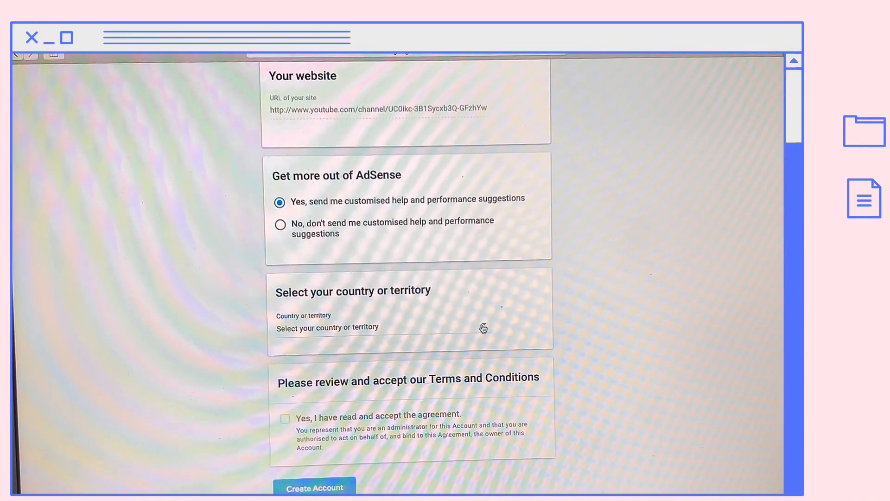
left_click(399, 328)
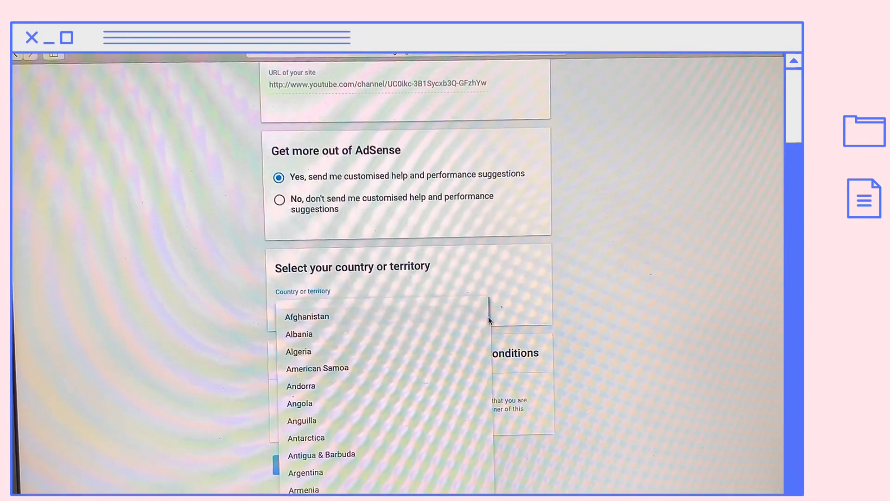
scroll("down", 3)
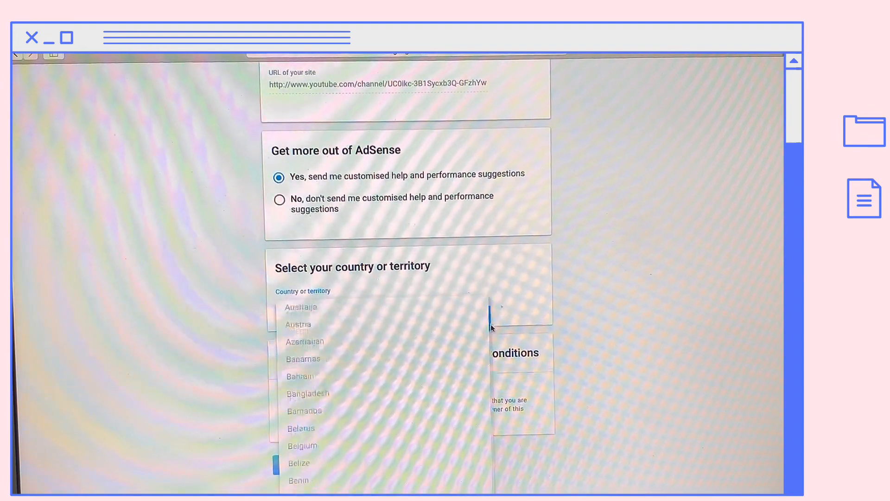
scroll("down", 3)
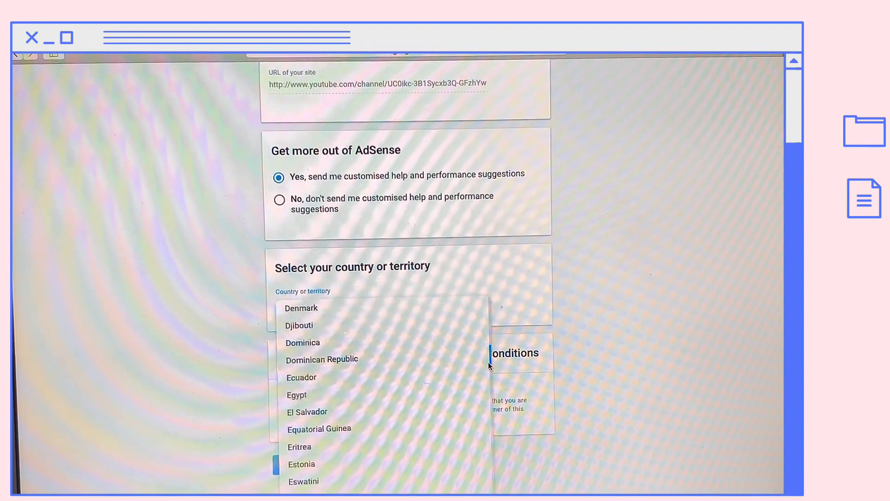
scroll("down", 3)
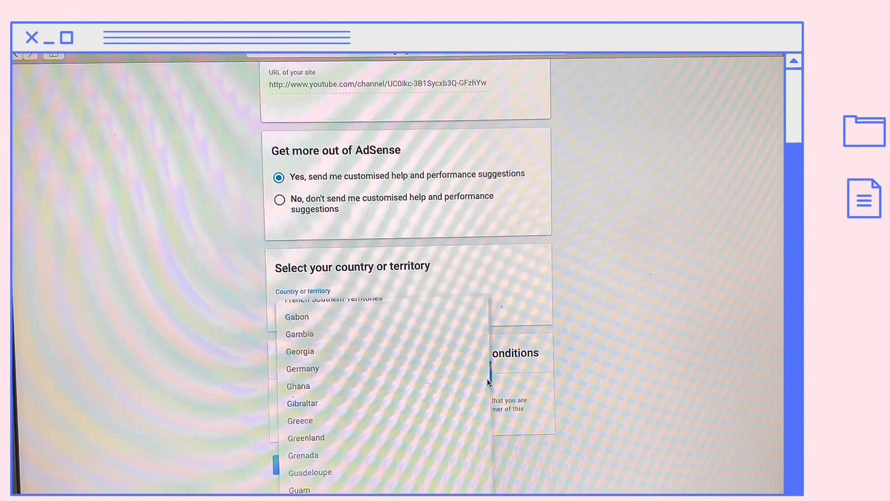
scroll("down", 3)
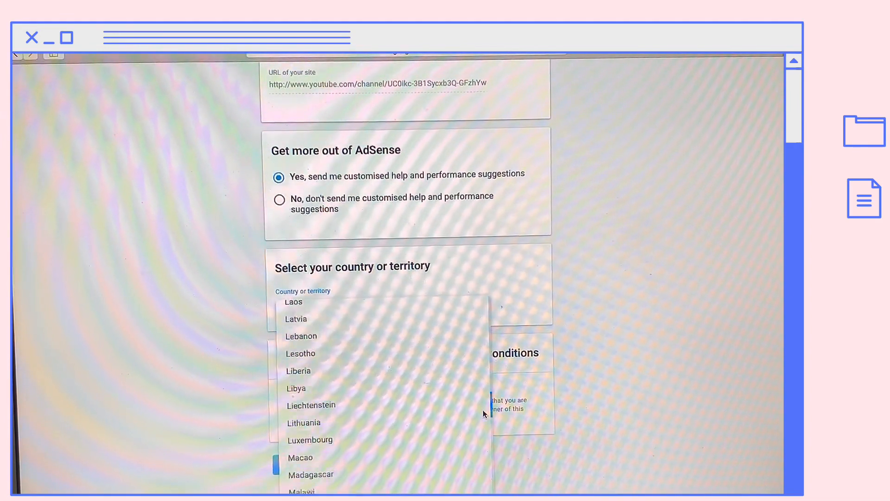
scroll("down", 3)
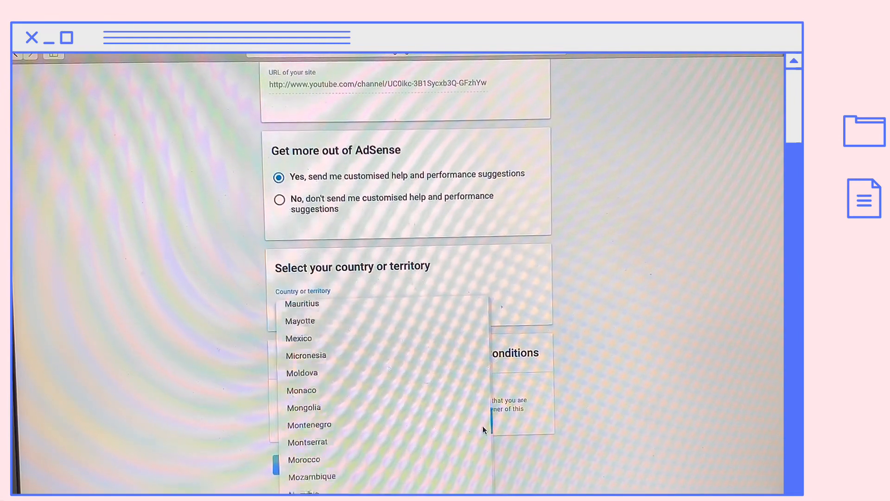
scroll("down", 3)
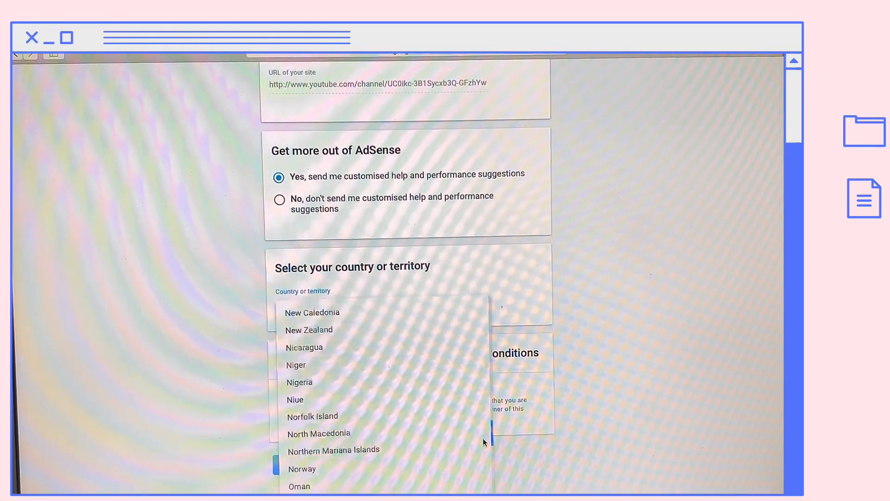
scroll("down", 3)
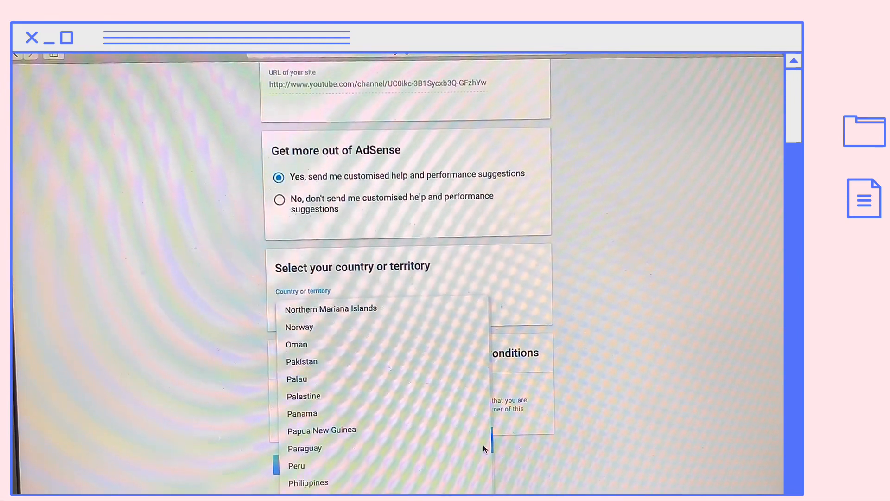
scroll("down", 3)
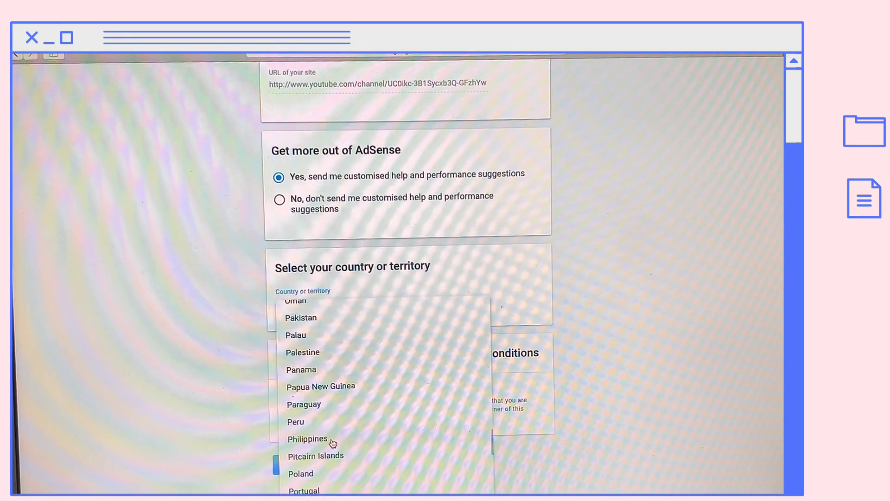
left_click(307, 438)
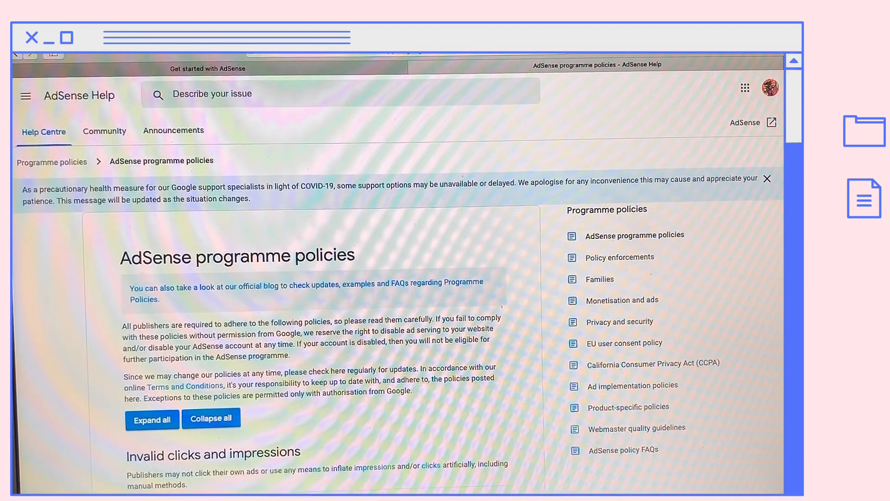
- Scroll down through the AdSense programme policies page to read its sections
scroll("down", 3)
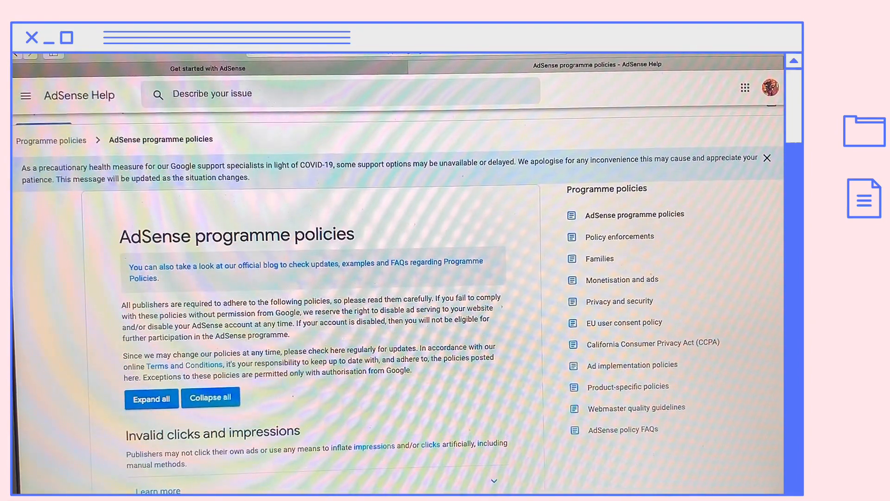
scroll("down", 3)
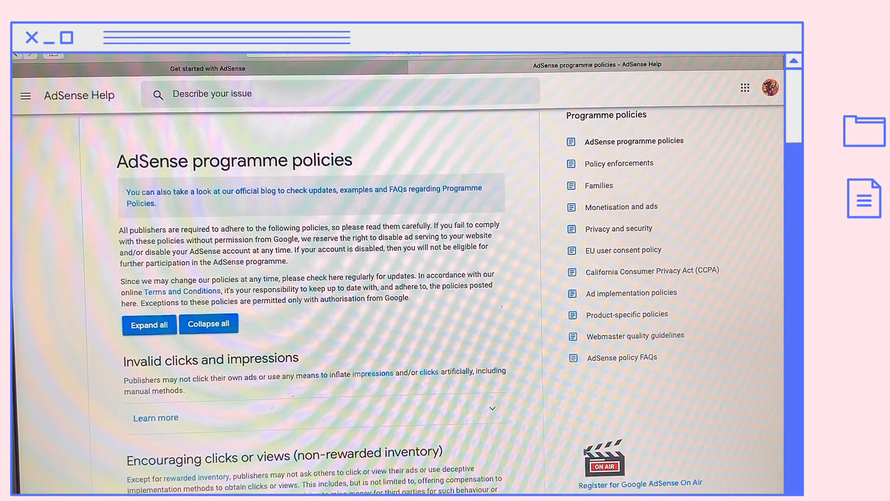
scroll("down", 3)
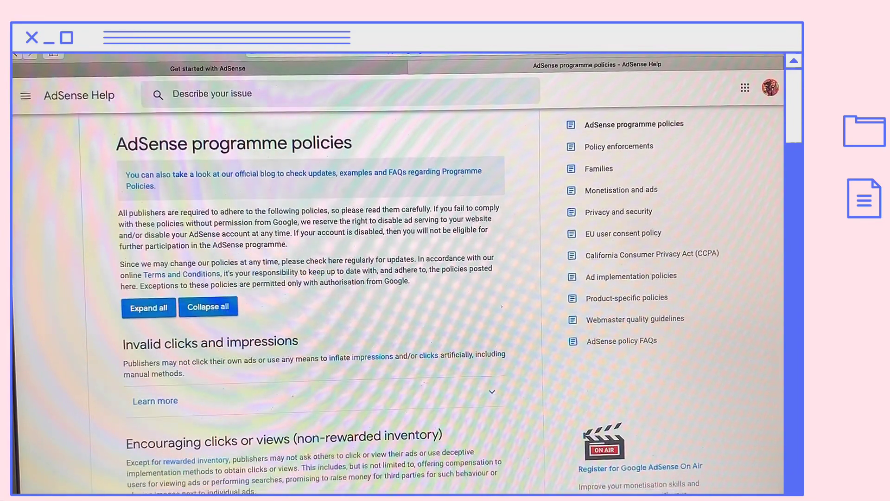
scroll("down", 3)
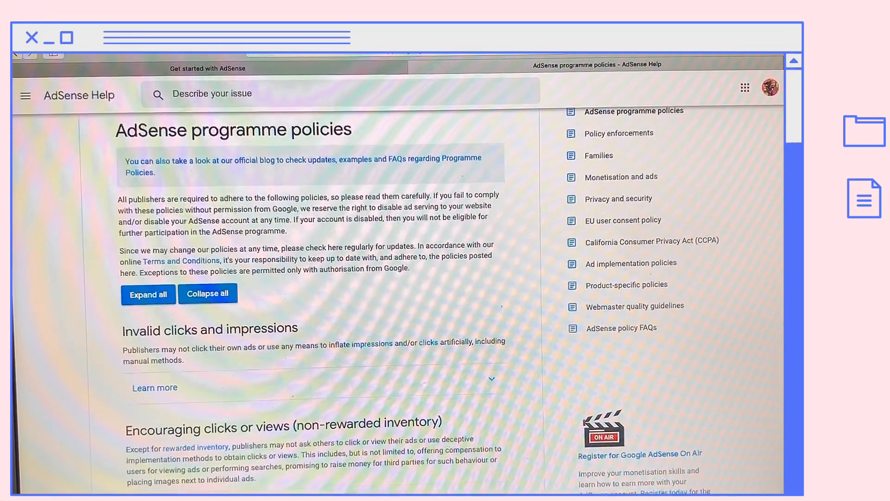
scroll("down", 3)
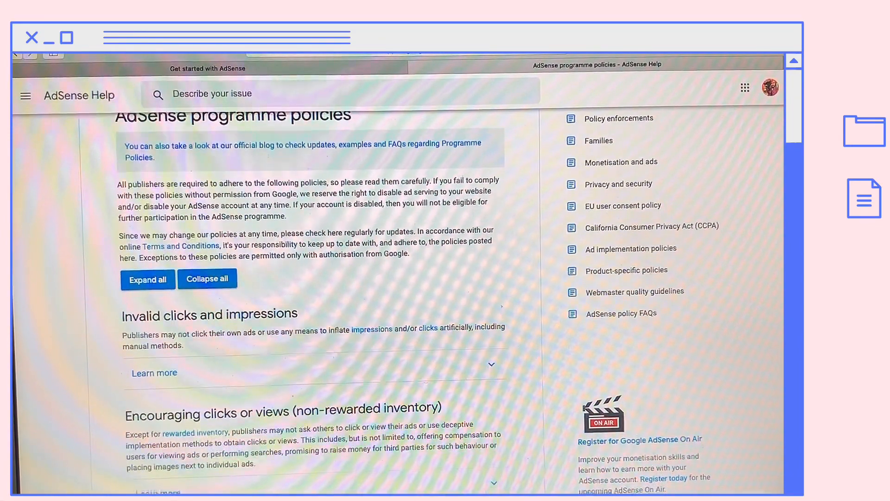
scroll("down", 3)
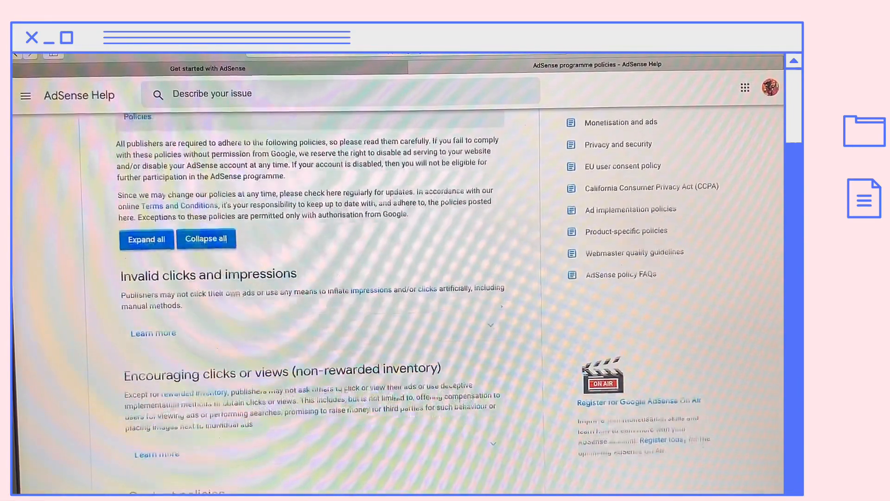
scroll("down", 3)
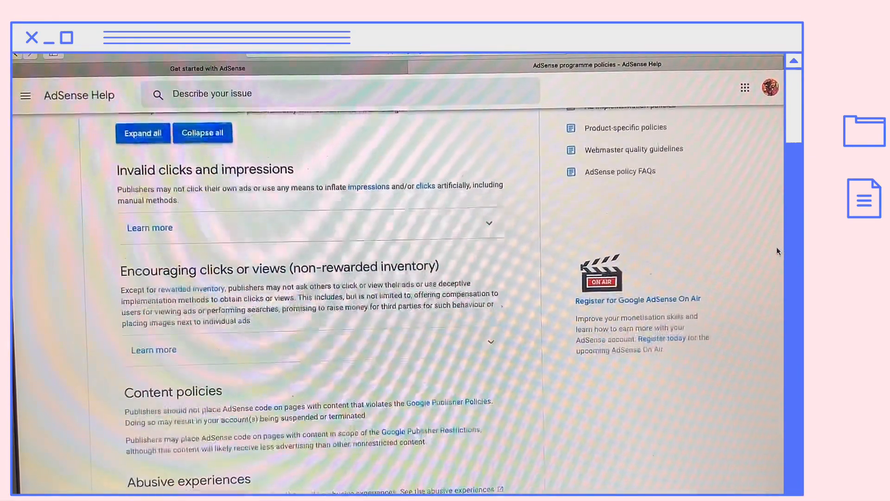
scroll("down", 3)
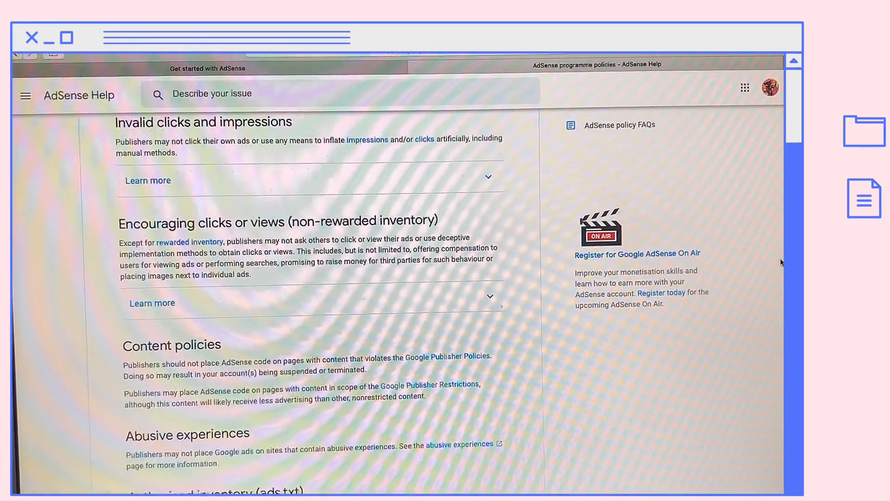
scroll("down", 3)
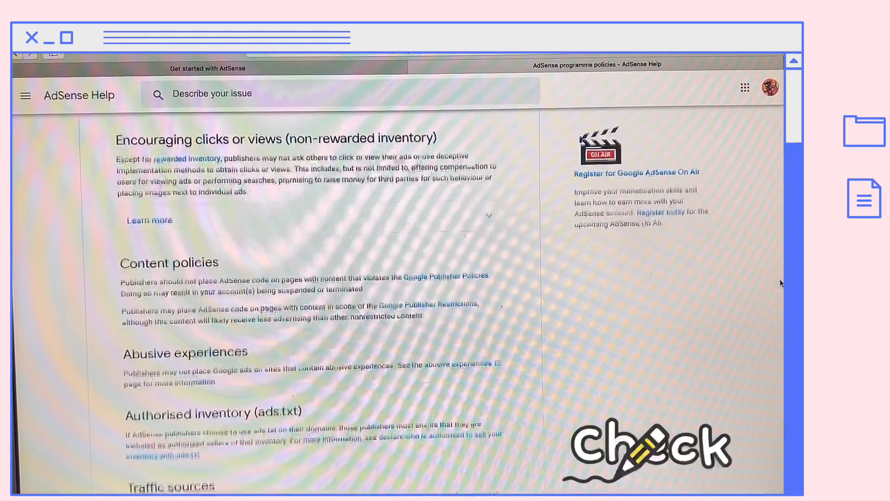
scroll("down", 3)
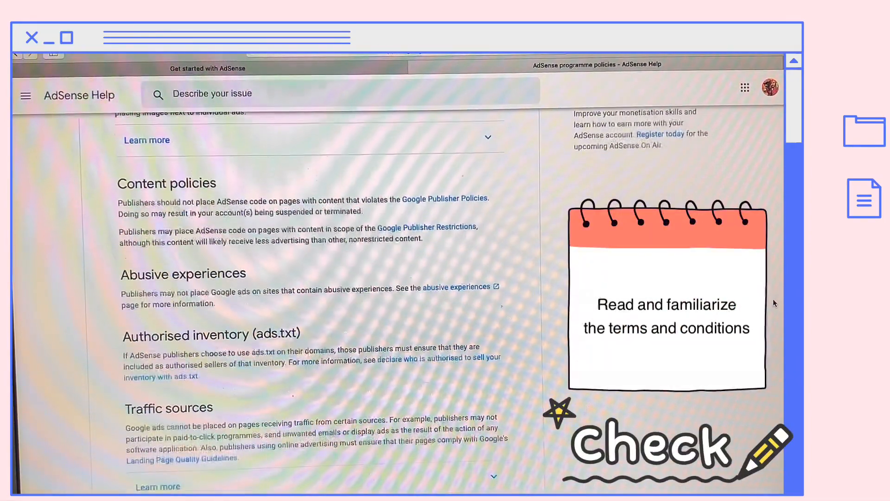
scroll("down", 3)
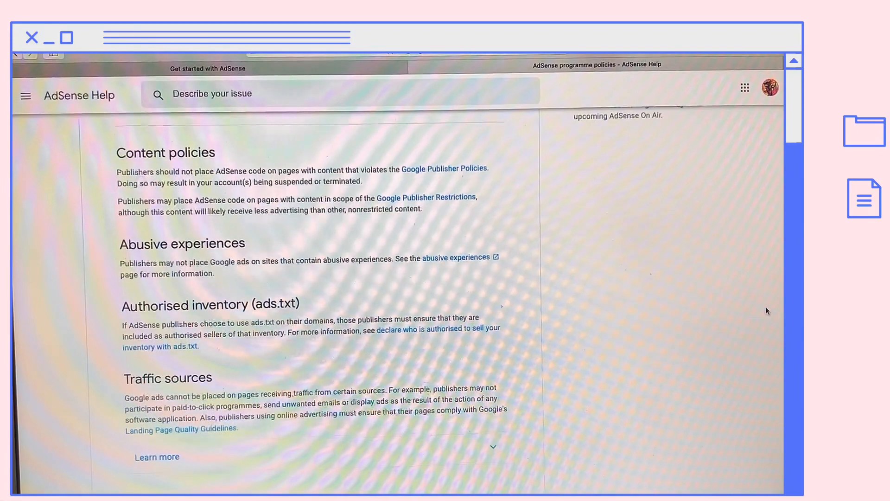
scroll("down", 3)
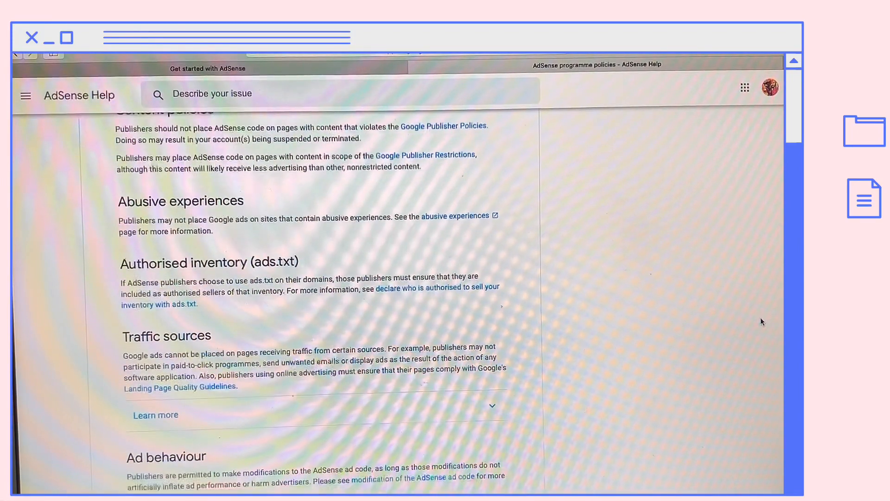
scroll("down", 3)
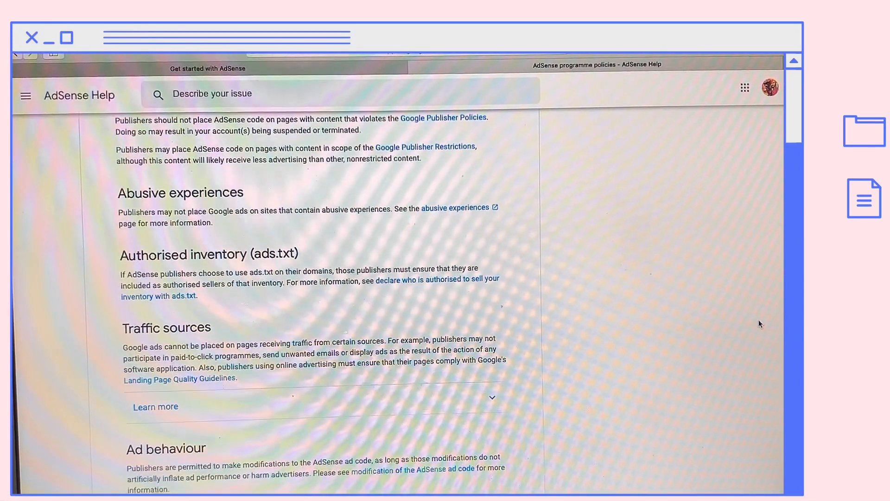
scroll("down", 3)
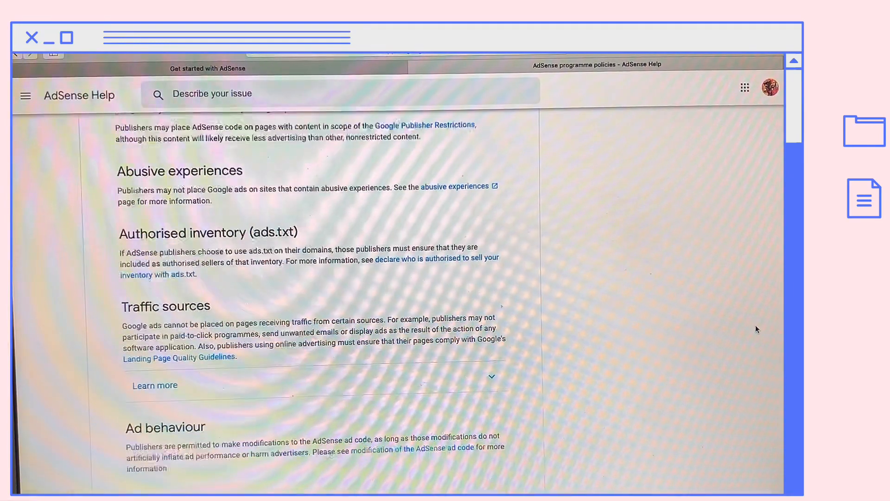
scroll("down", 3)
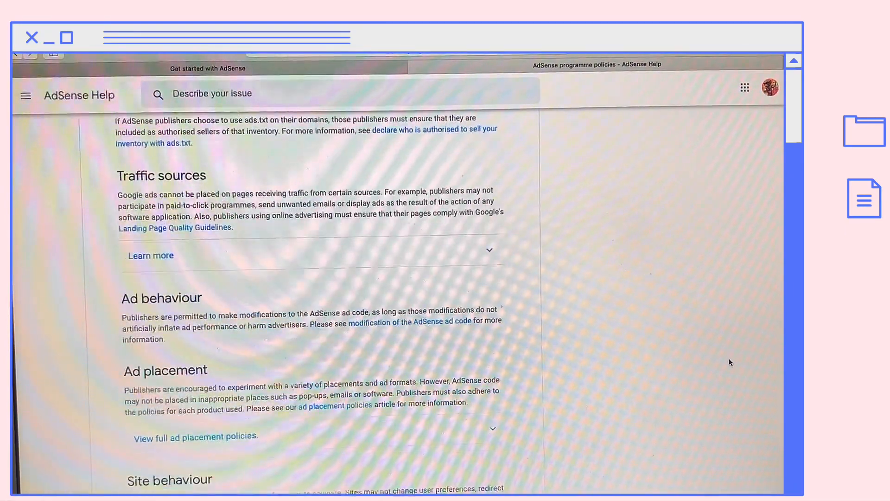
scroll("down", 3)
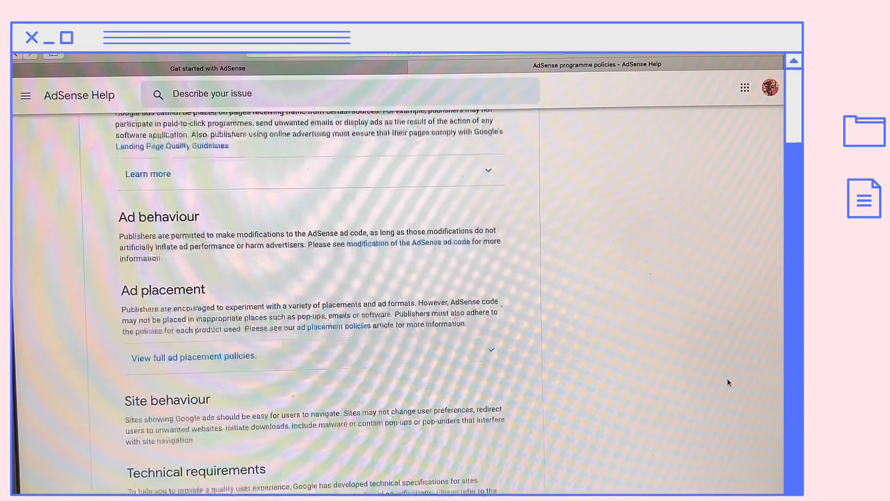
scroll("down", 3)
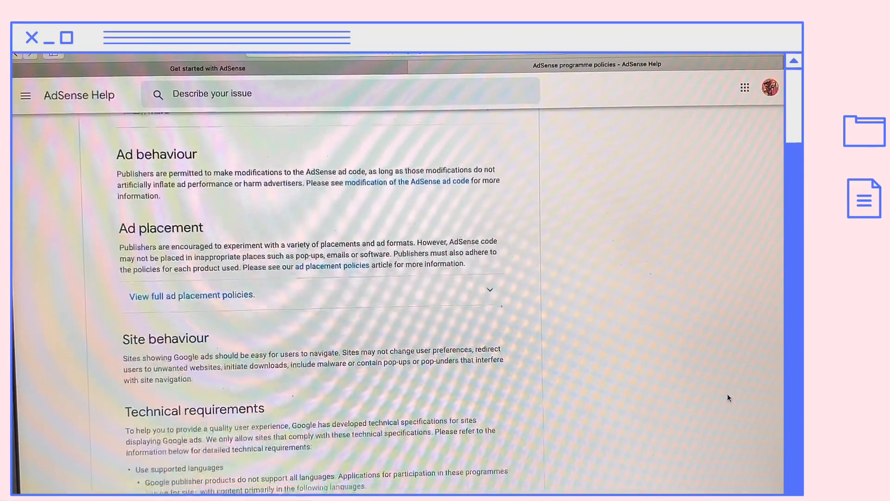
scroll("down", 3)
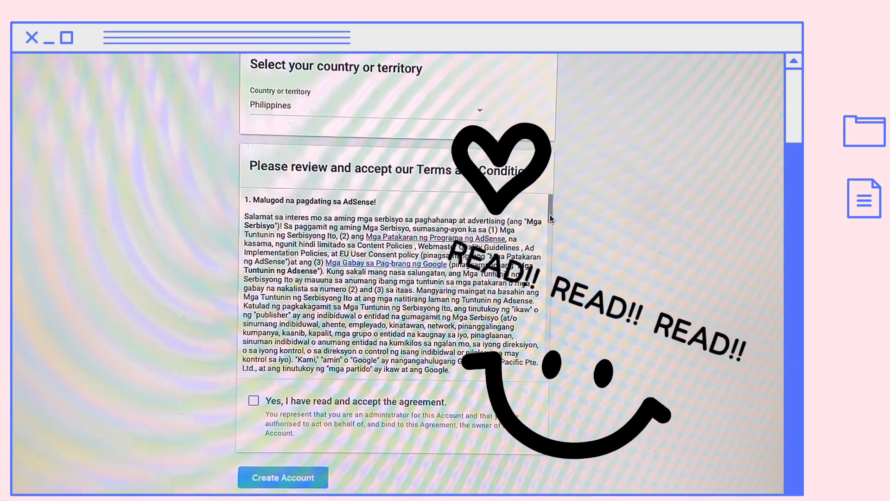
- Scroll through the Terms and Conditions box to read the agreement to its end
scroll("down", 3)
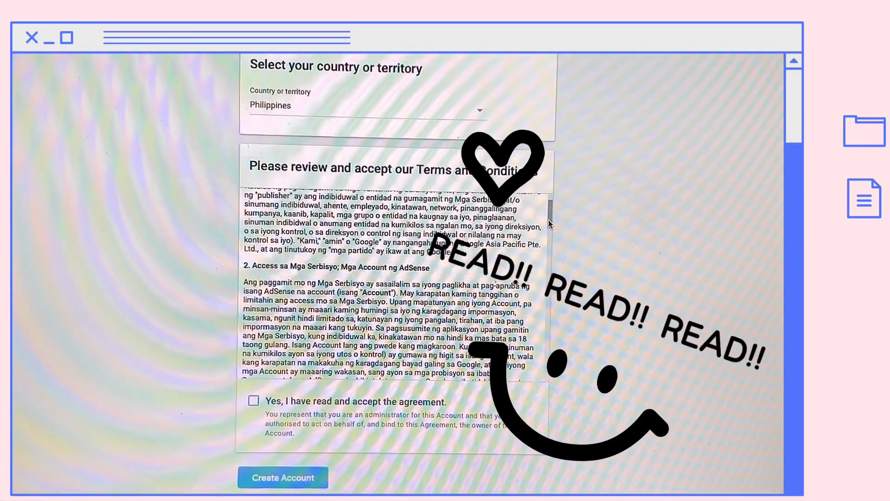
scroll("down", 3)
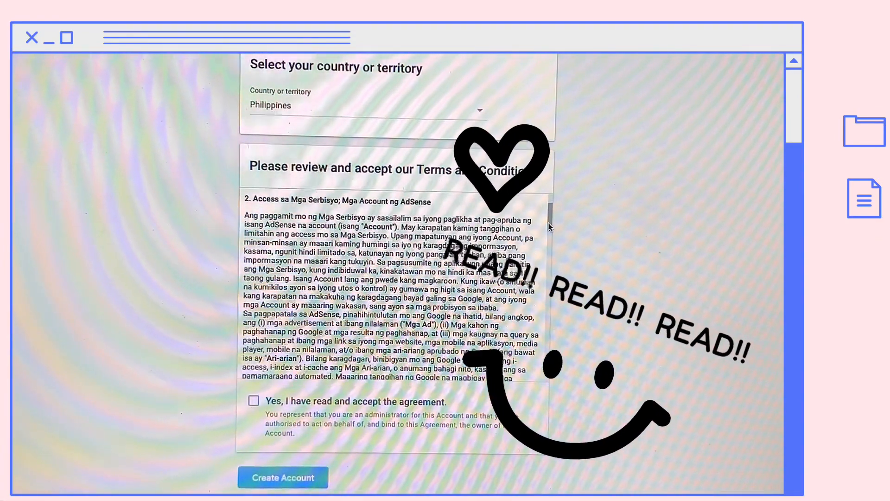
scroll("down", 3)
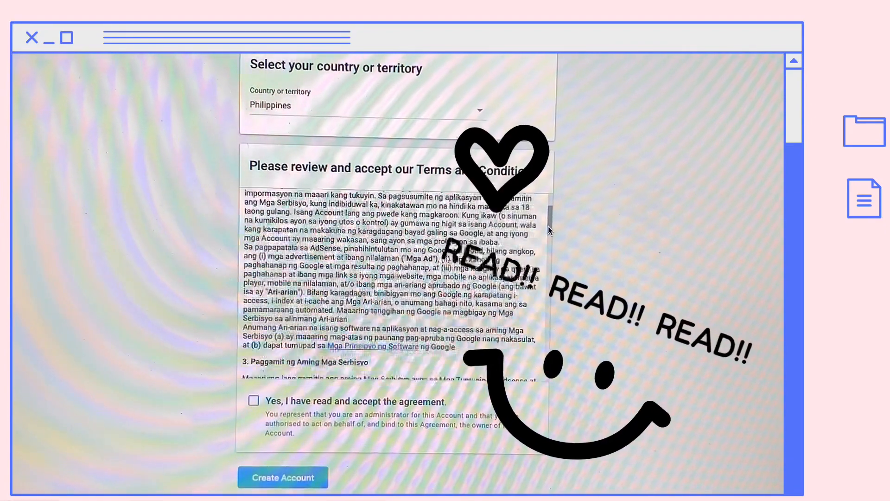
scroll("down", 3)
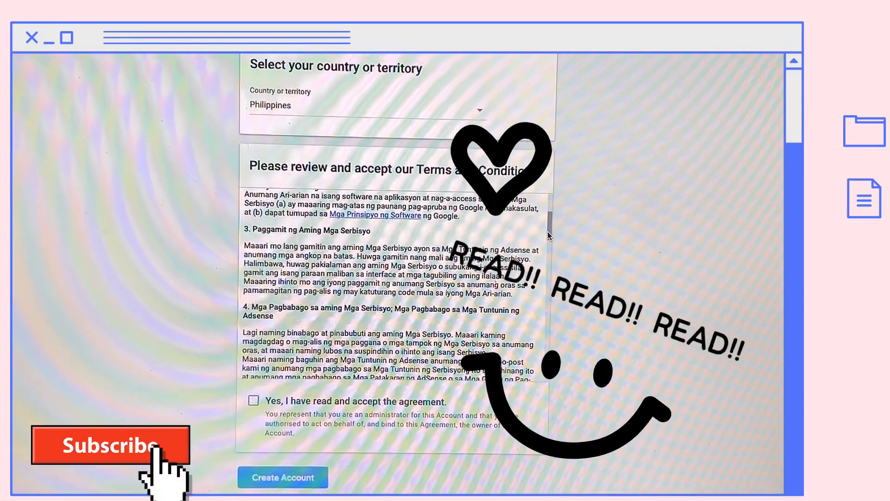
scroll("down", 3)
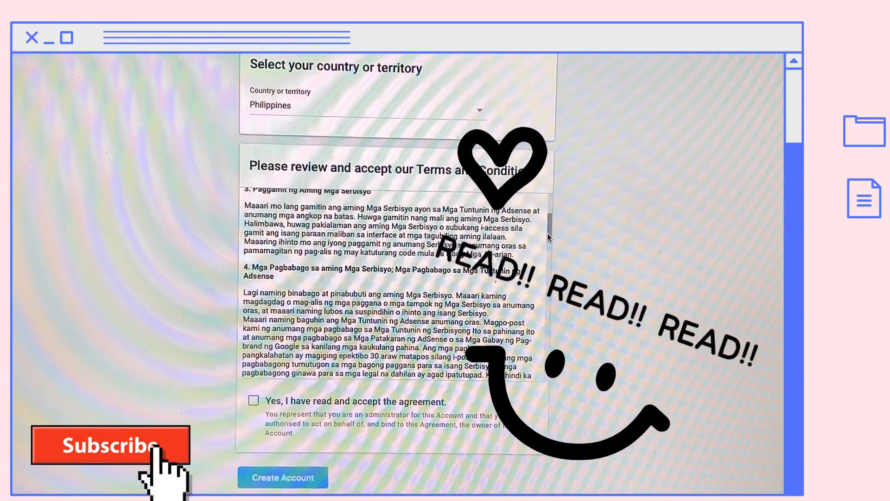
scroll("down", 3)
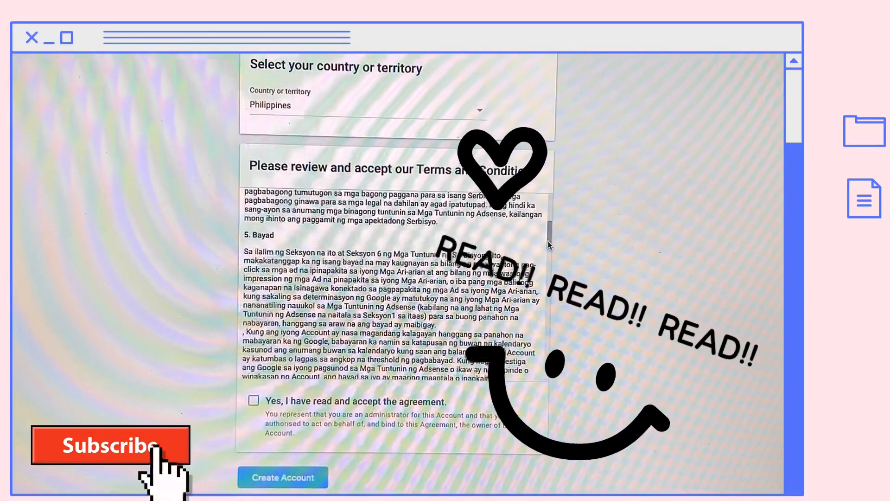
scroll("down", 3)
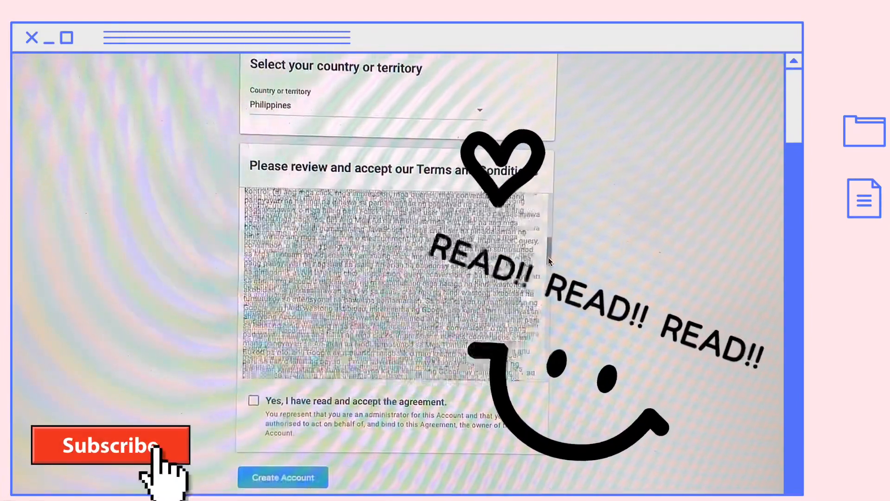
scroll("down", 3)
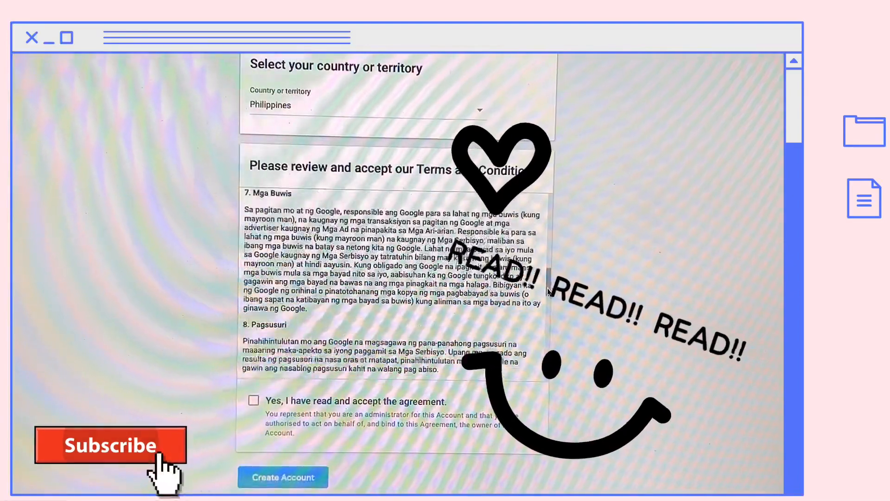
scroll("down", 3)
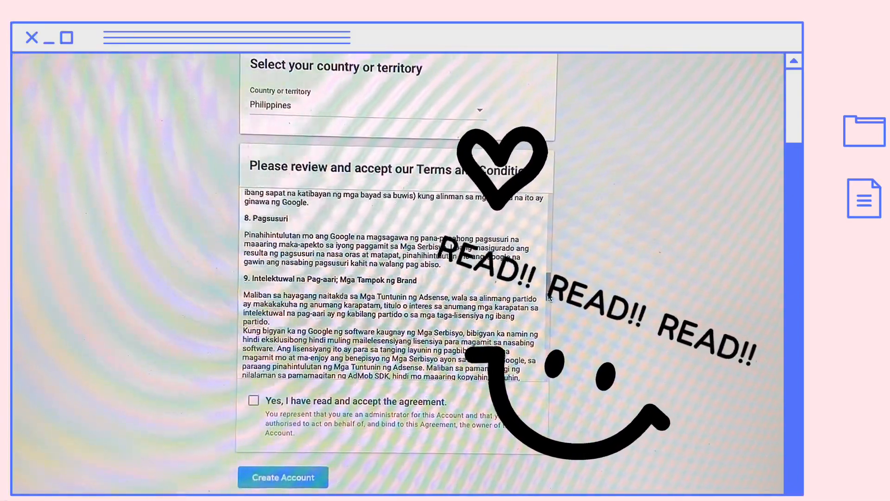
scroll("down", 3)
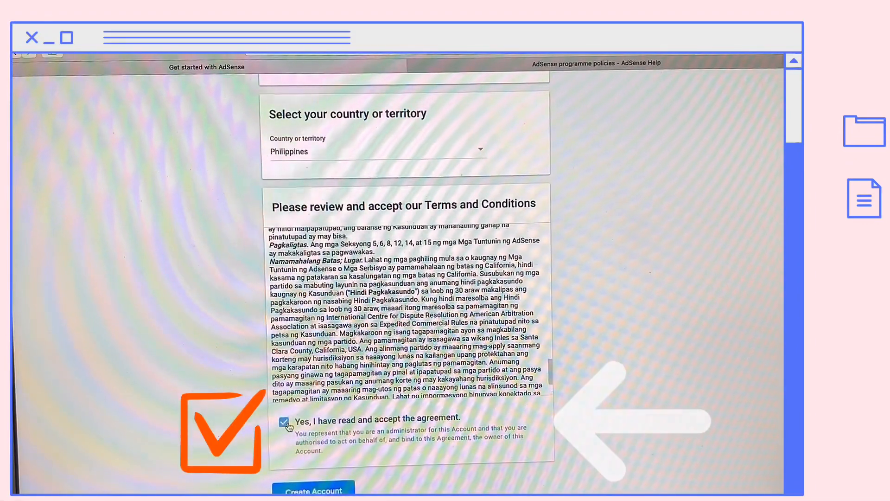
- Create the AdSense account with the Create Account button
left_click(313, 489)
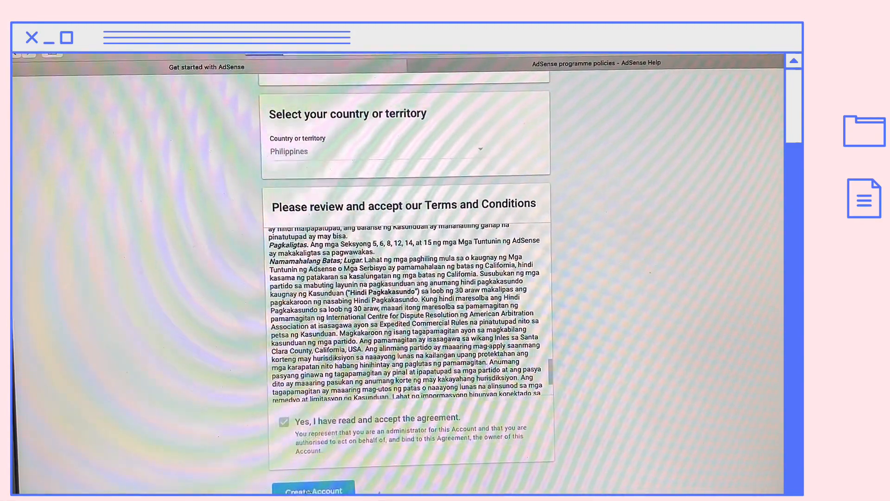
left_click(314, 490)
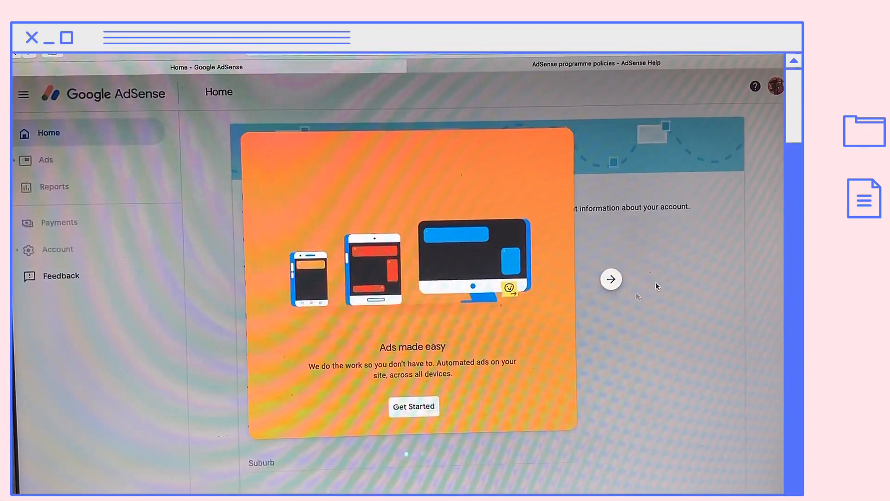
- Advance through the welcome carousel and Get Started to reach Payment address details
left_click(611, 278)
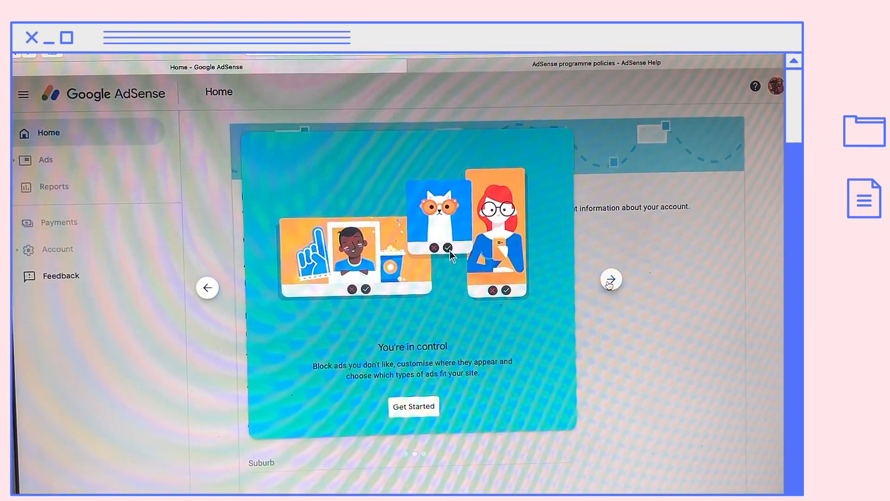
left_click(610, 278)
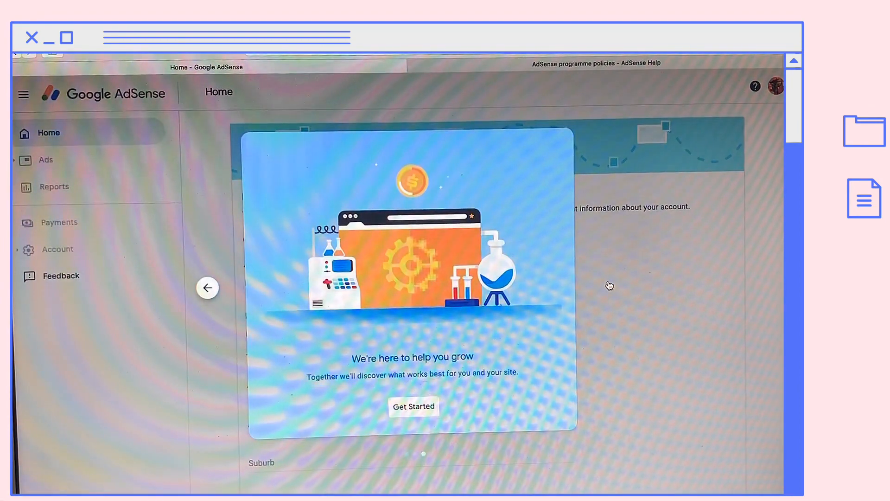
mouse_move(417, 412)
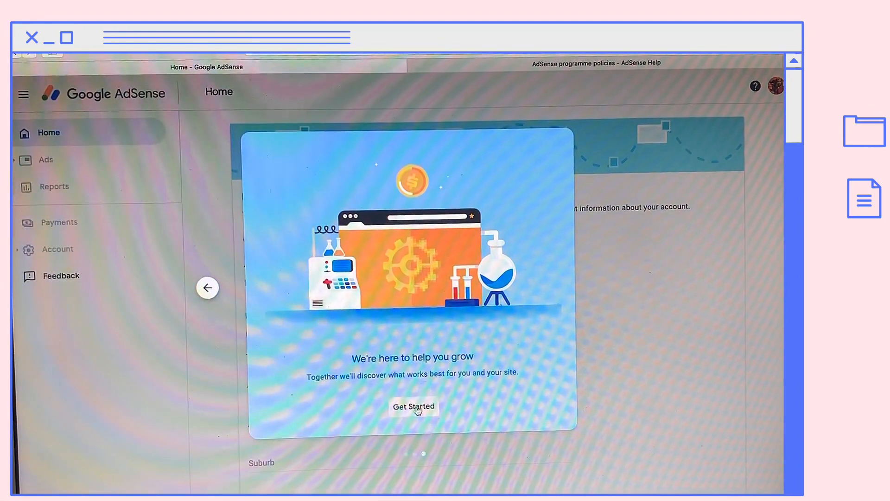
left_click(415, 407)
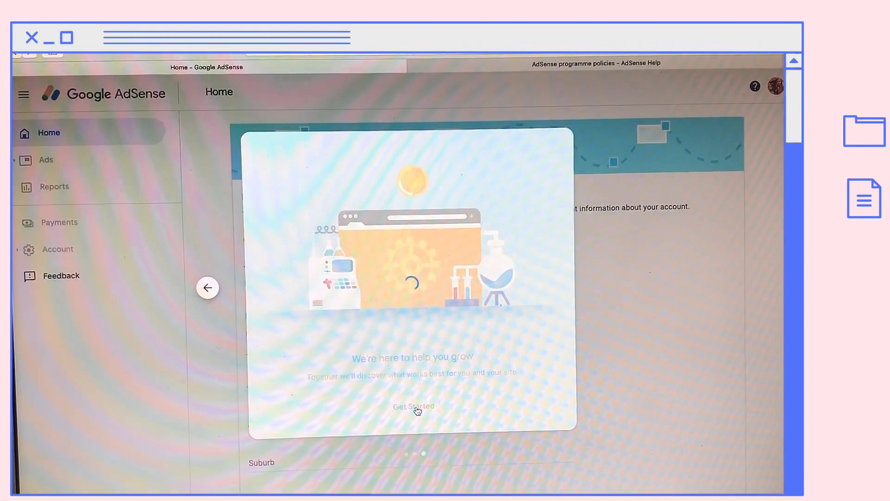
left_click(415, 407)
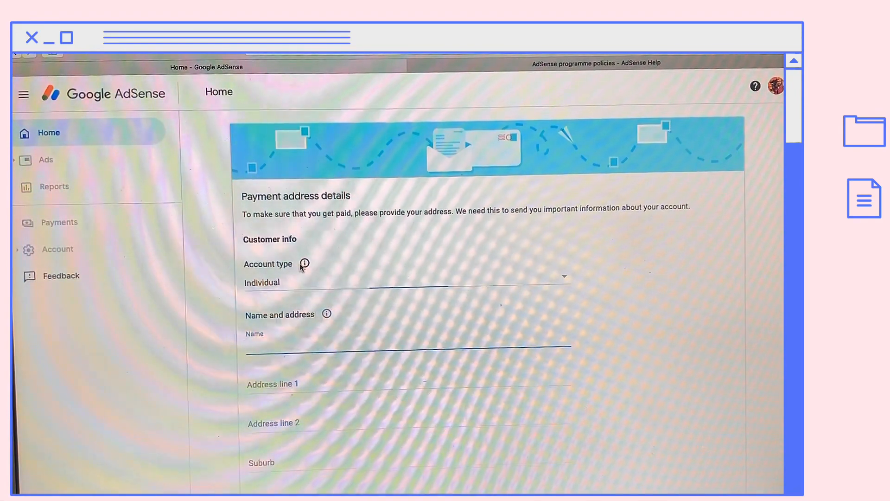
- Choose Individual as the account type and enter the name in the Name field
left_click(422, 282)
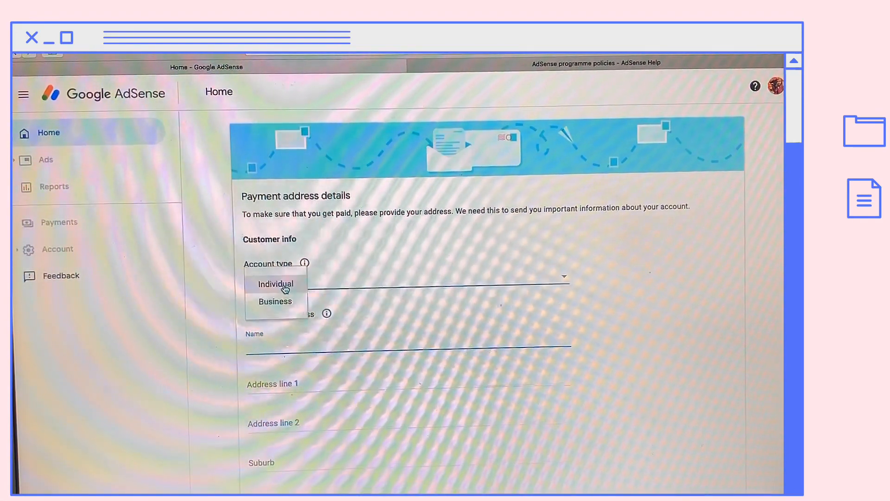
left_click(275, 285)
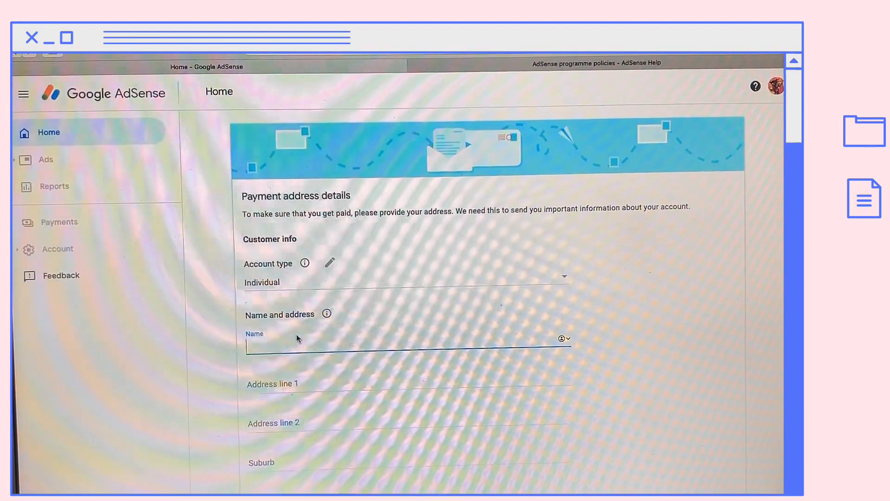
type("F")
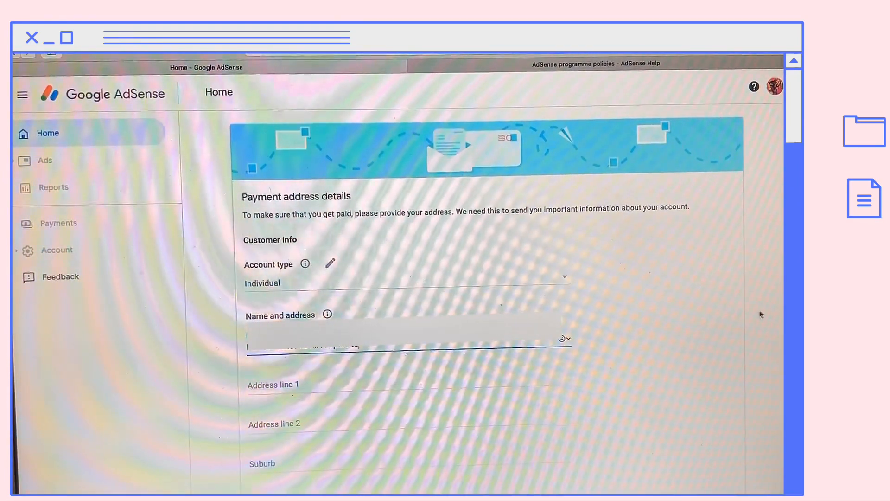
scroll("down", 3)
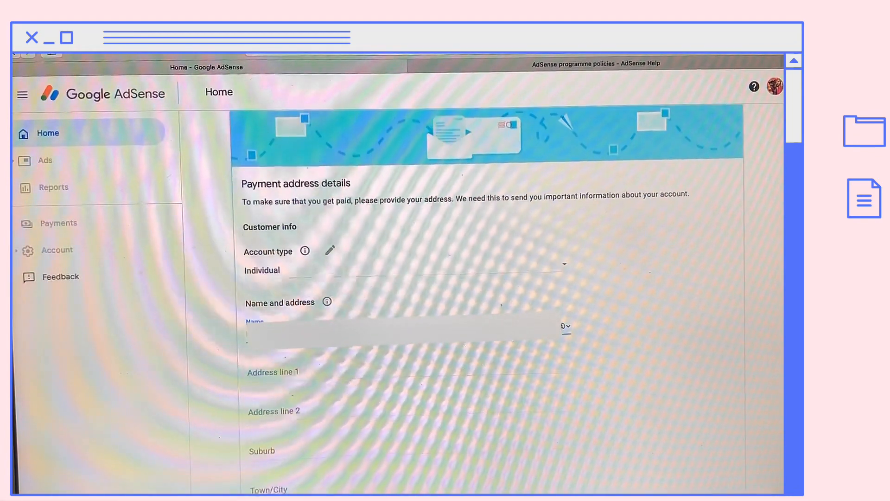
scroll("down", 3)
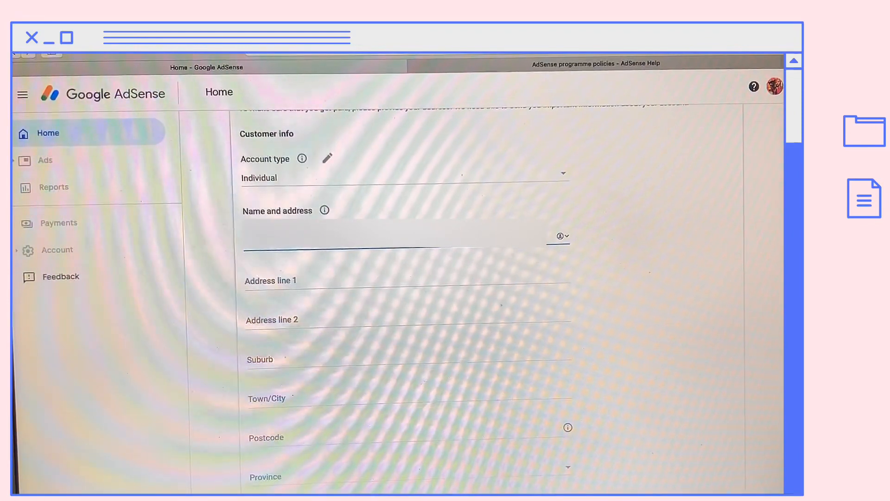
- Fill the address lines with suburb Pallogan, town Tagudin, postcode 2714, and submit the form
left_click(561, 236)
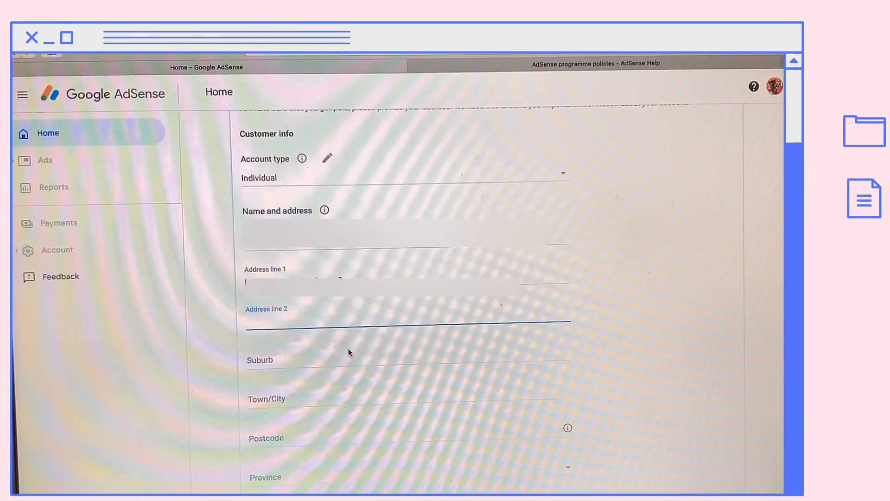
left_click(323, 399)
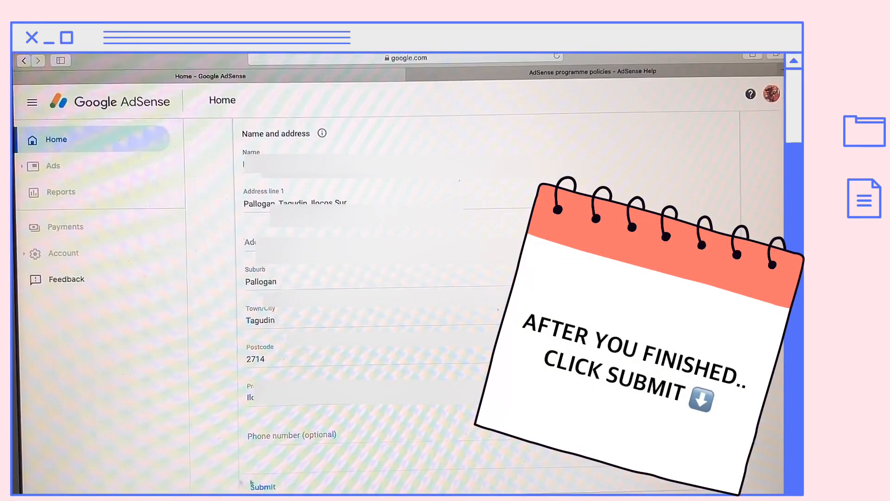
left_click(262, 486)
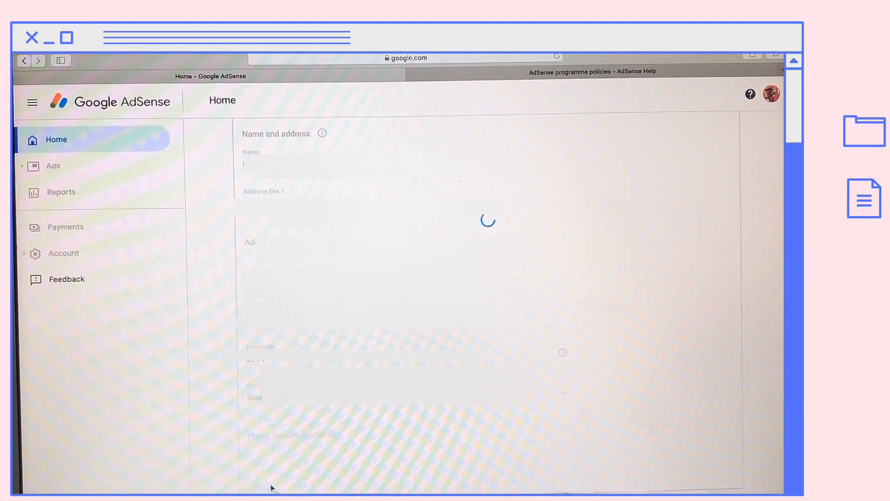